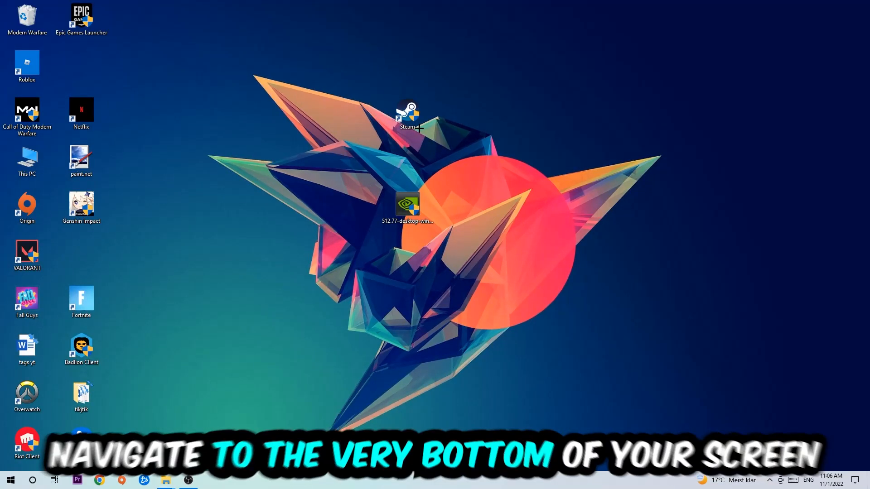
Step: Launch Task Manager from the taskbar's context menu
right_click(316, 480)
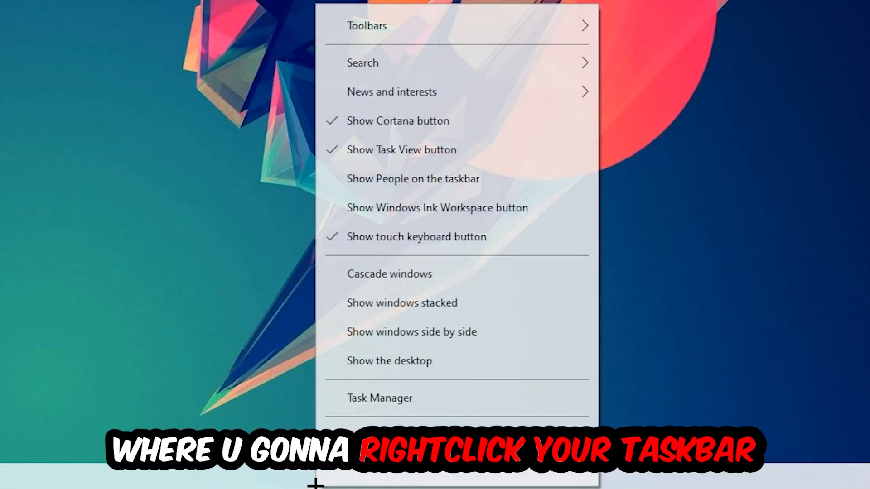
click(380, 398)
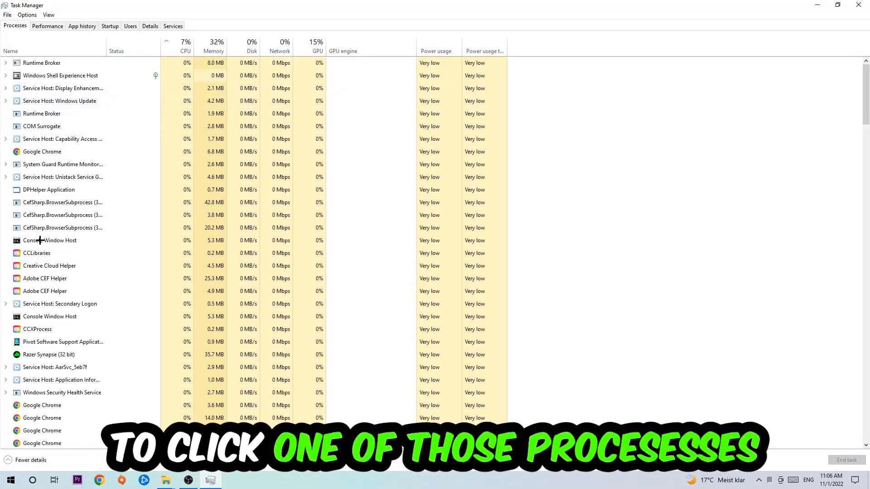
Step: End the Google Chrome process from its right-click menu in Task Manager
click(42, 152)
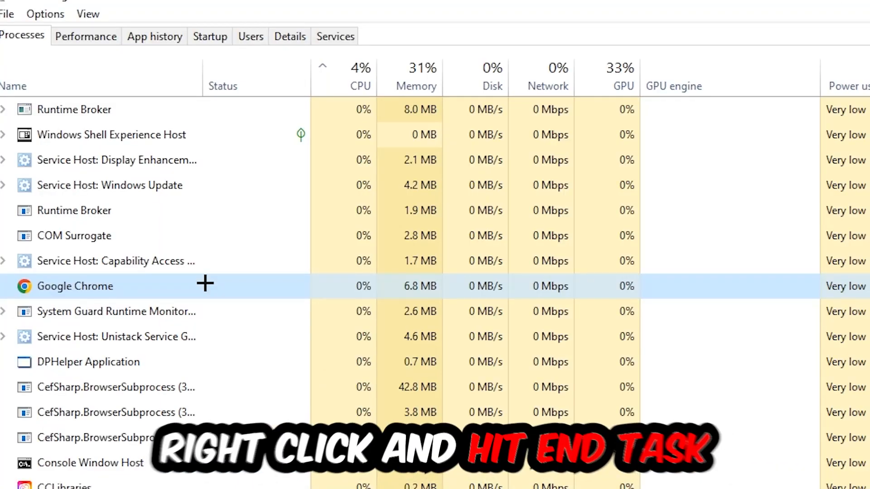
right_click(75, 286)
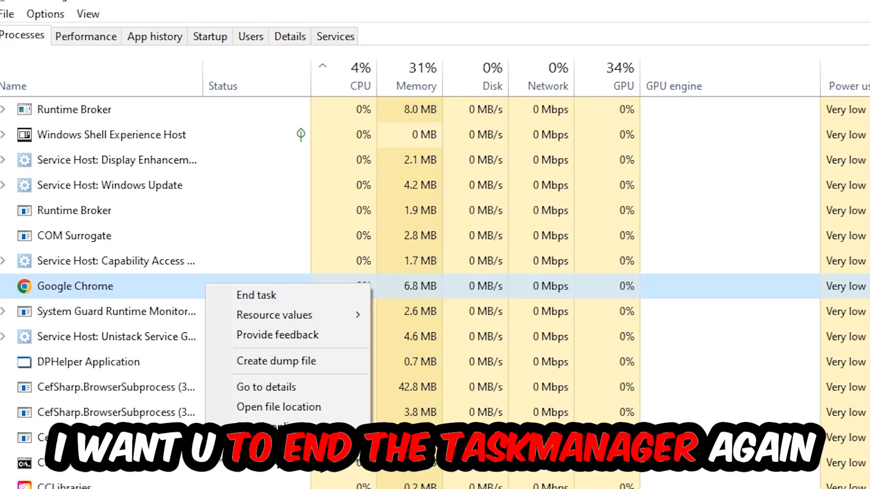
click(256, 294)
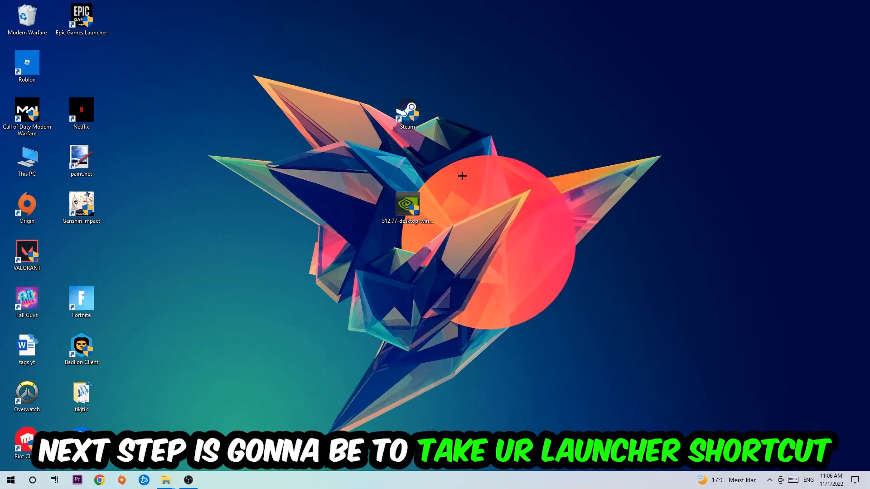
Step: Drag the Steam desktop shortcut down-right and back near the top, then show its context menu
drag(407, 111, 516, 161)
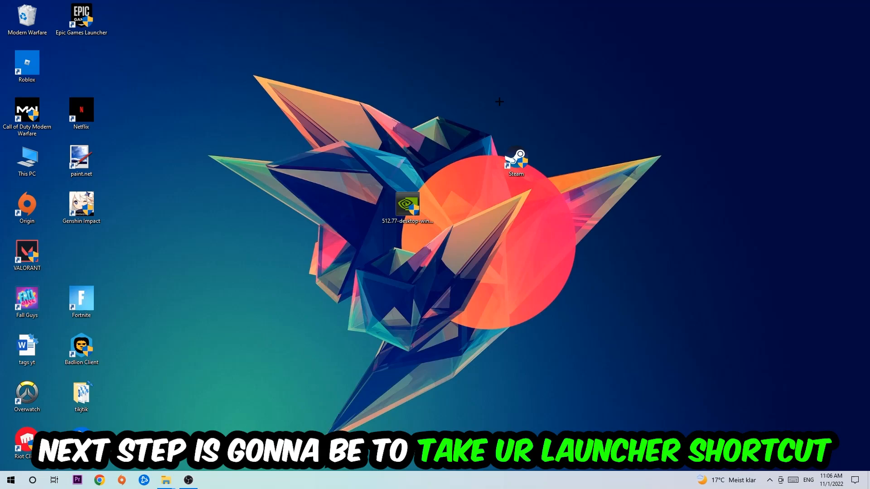
drag(514, 161, 424, 131)
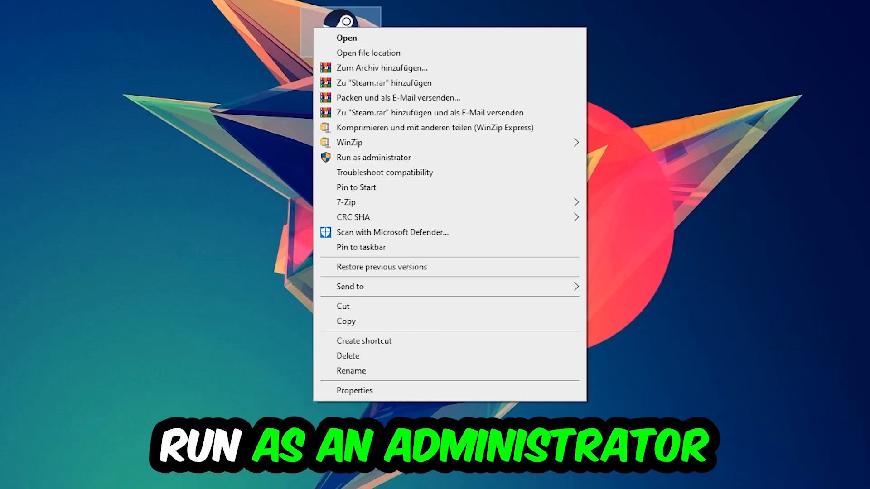
click(373, 157)
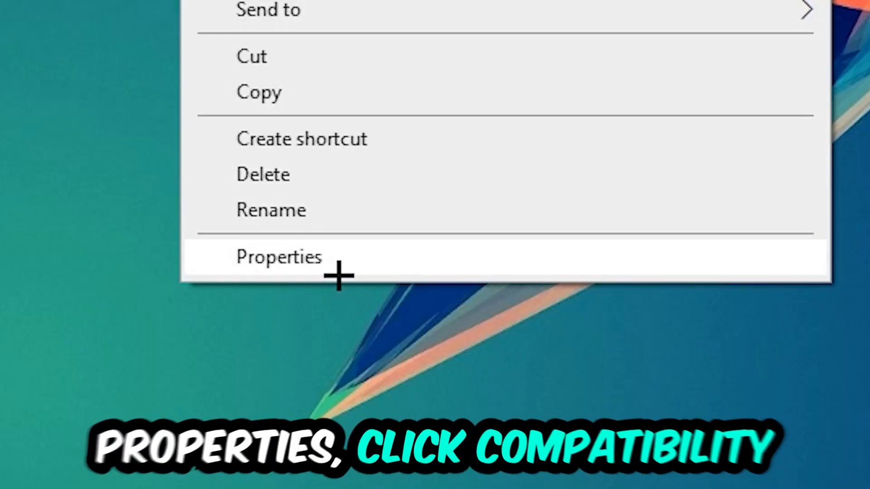
Step: In Steam shortcut Properties, enable Windows 8 compatibility and Run as administrator, then save
click(278, 256)
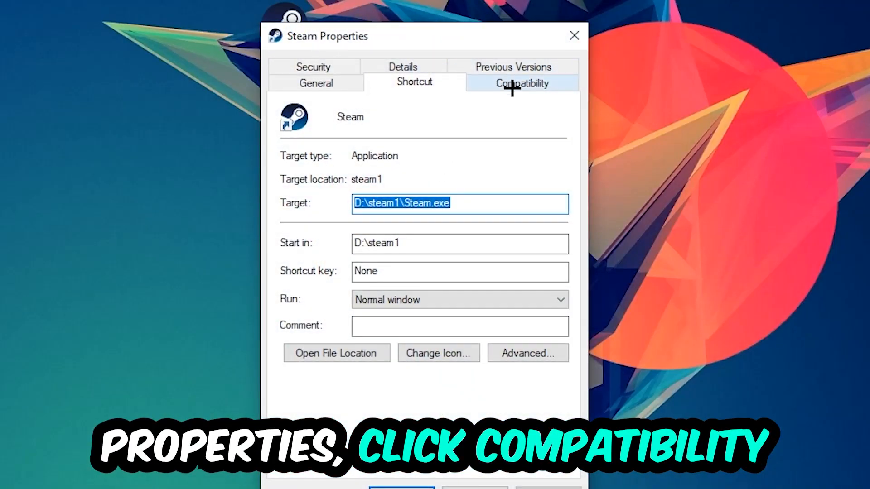
click(520, 83)
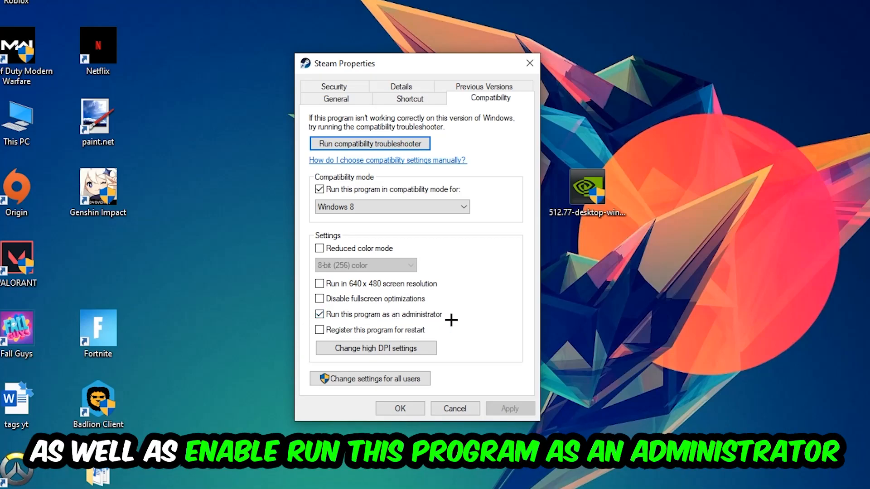
click(399, 408)
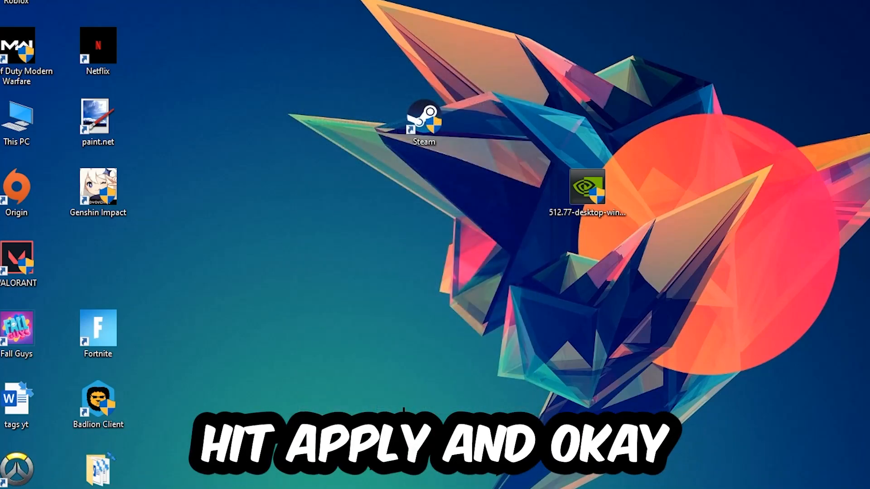